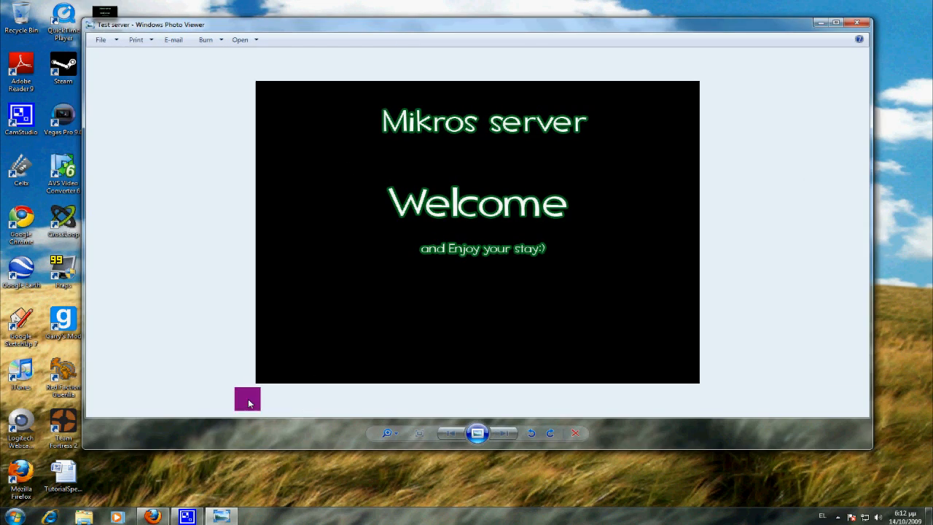
pyautogui.moveTo(261, 391)
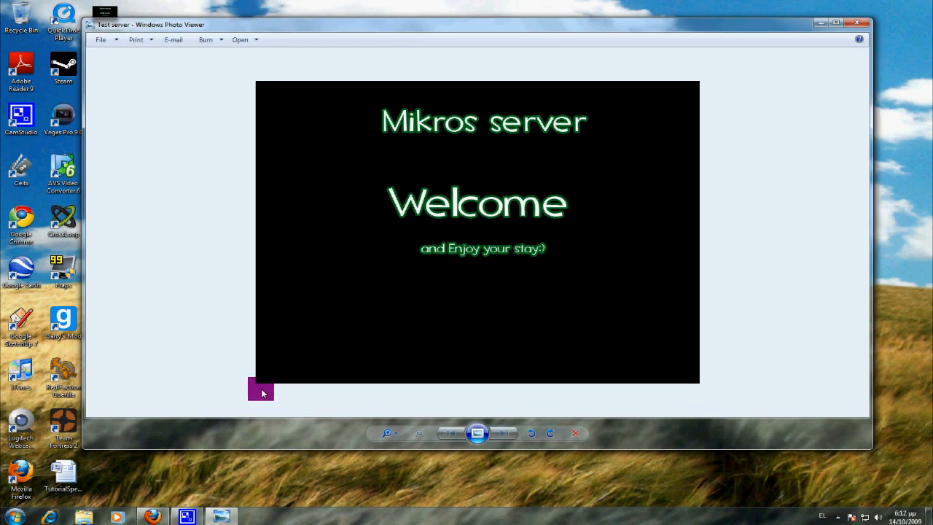
pyautogui.moveTo(239, 187)
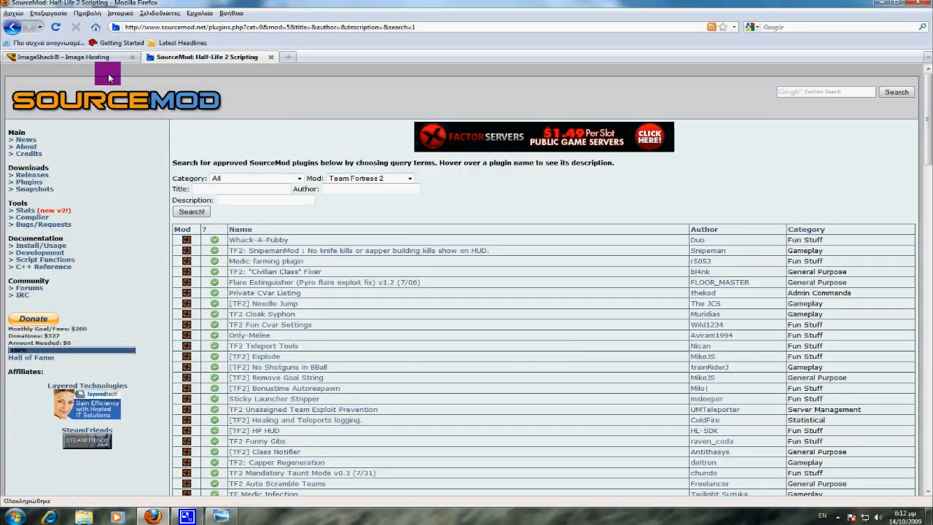
# Upload testserver.jpg to ImageShack and copy the hosted image's HTML embed code
pyautogui.click(70, 56)
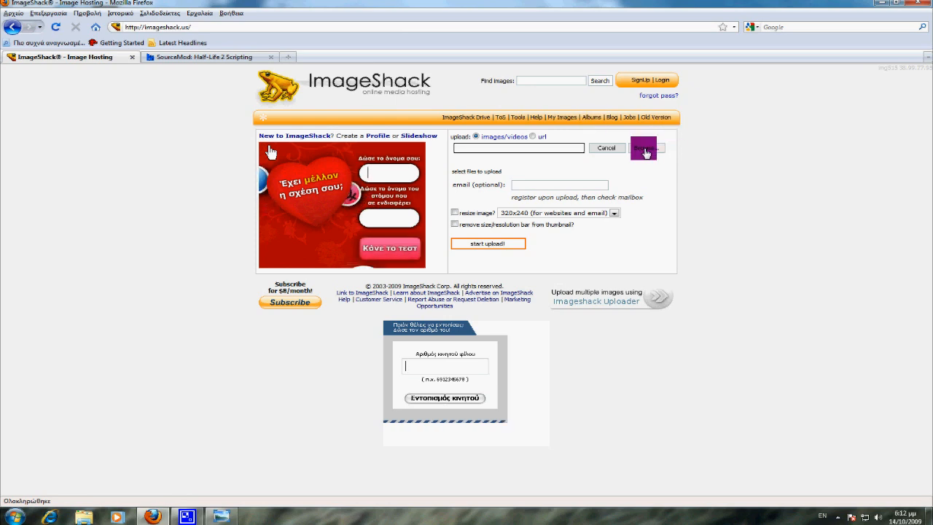
pyautogui.click(646, 149)
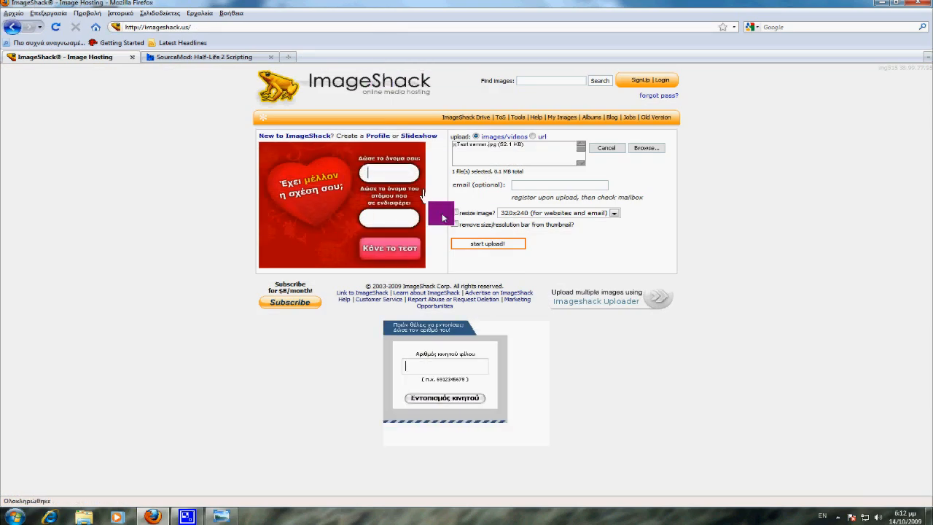
pyautogui.click(487, 241)
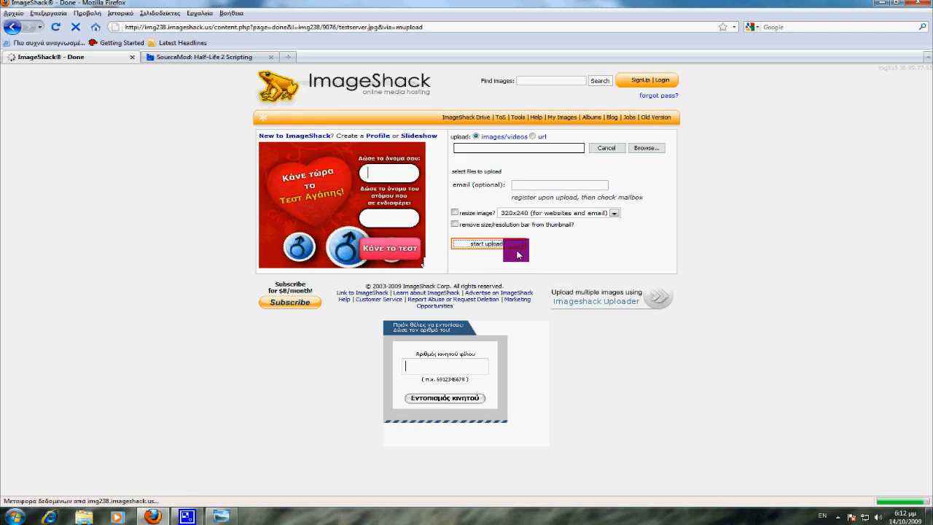
pyautogui.click(478, 243)
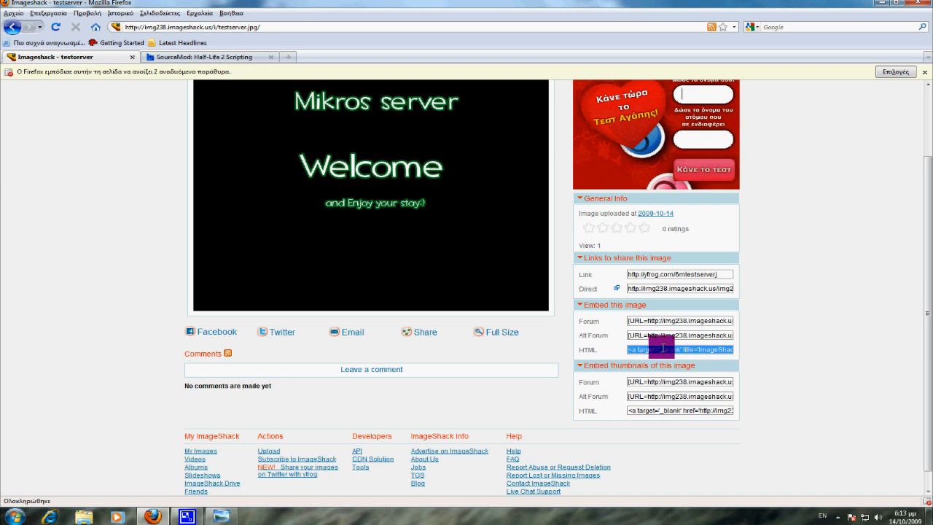
pyautogui.rightClick(678, 350)
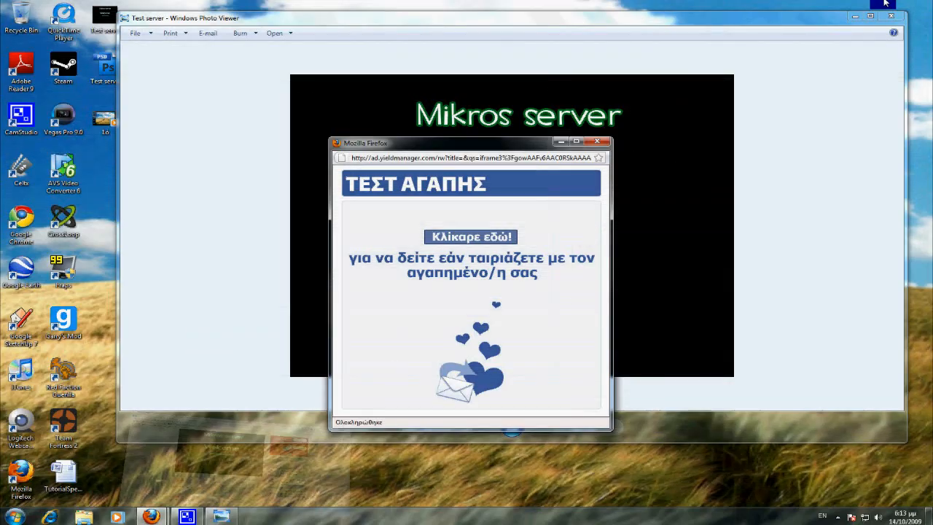
# Browse to C:\TF2SERVER\orangebox\tf and open the motd text file in Notepad
pyautogui.click(601, 141)
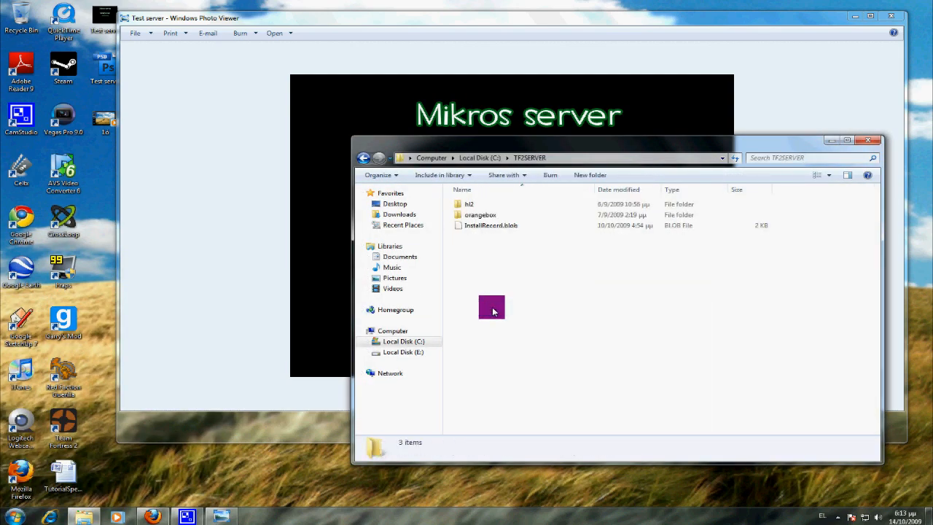
pyautogui.doubleClick(479, 215)
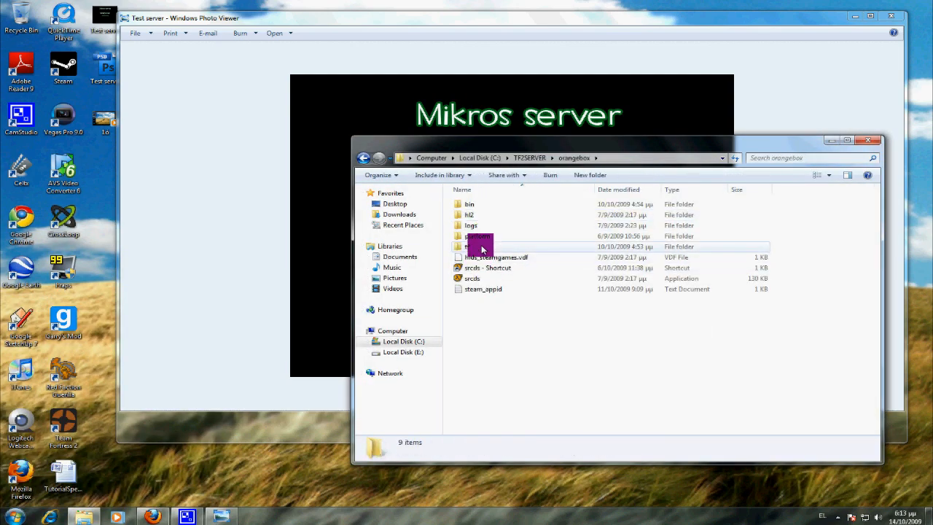
pyautogui.doubleClick(467, 247)
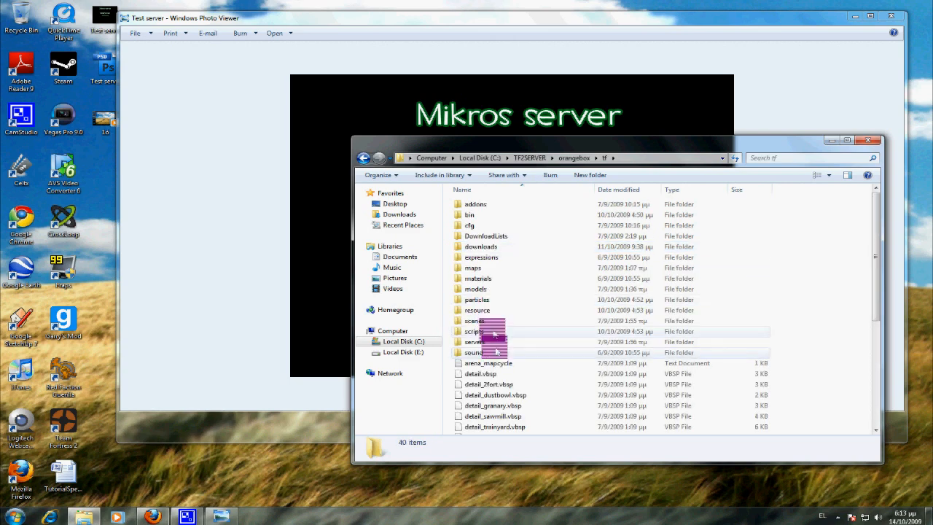
pyautogui.scroll(-3)
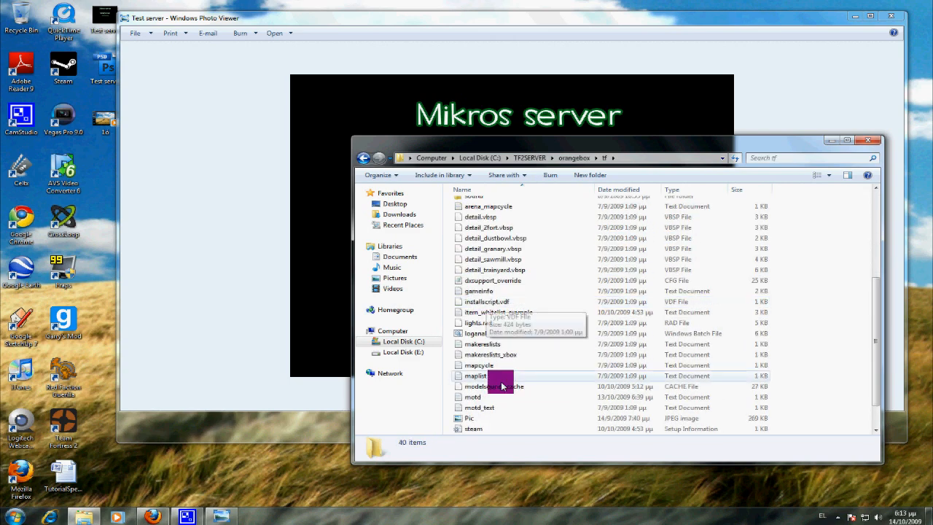
pyautogui.moveTo(484, 397)
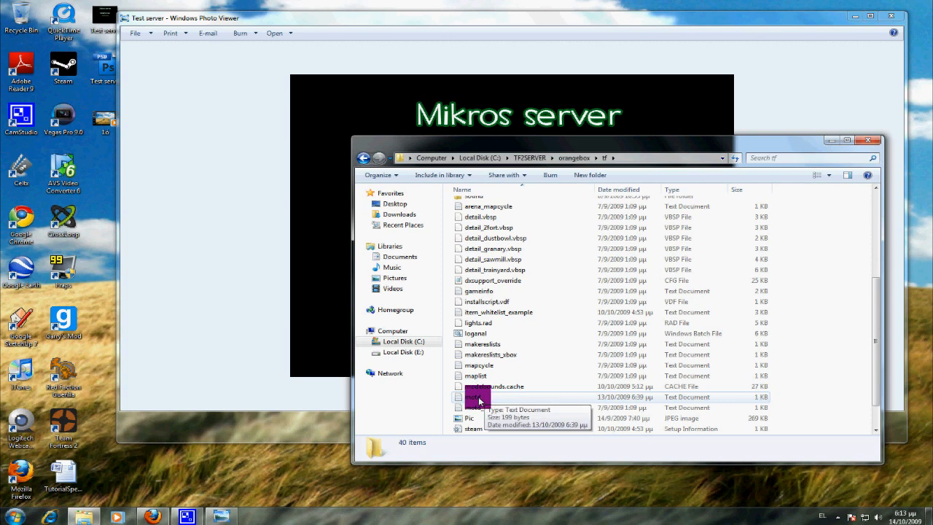
pyautogui.click(478, 396)
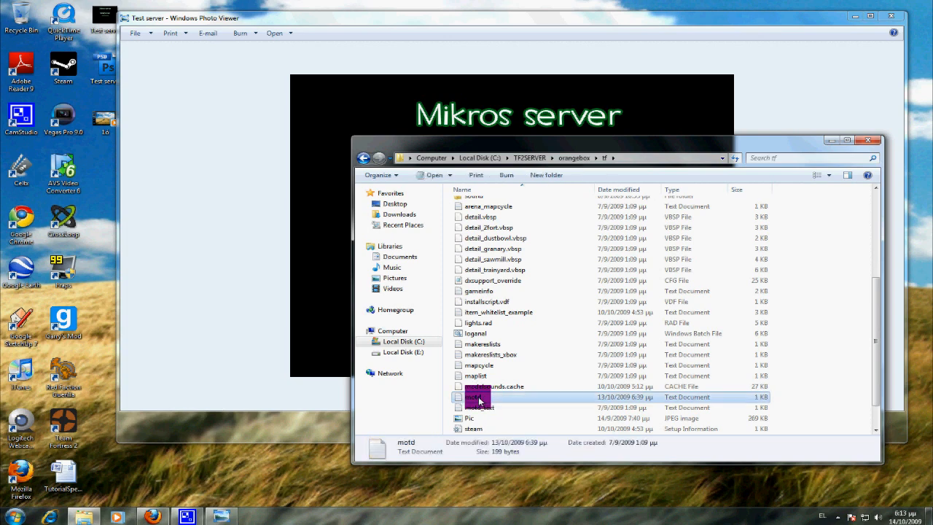
pyautogui.doubleClick(478, 399)
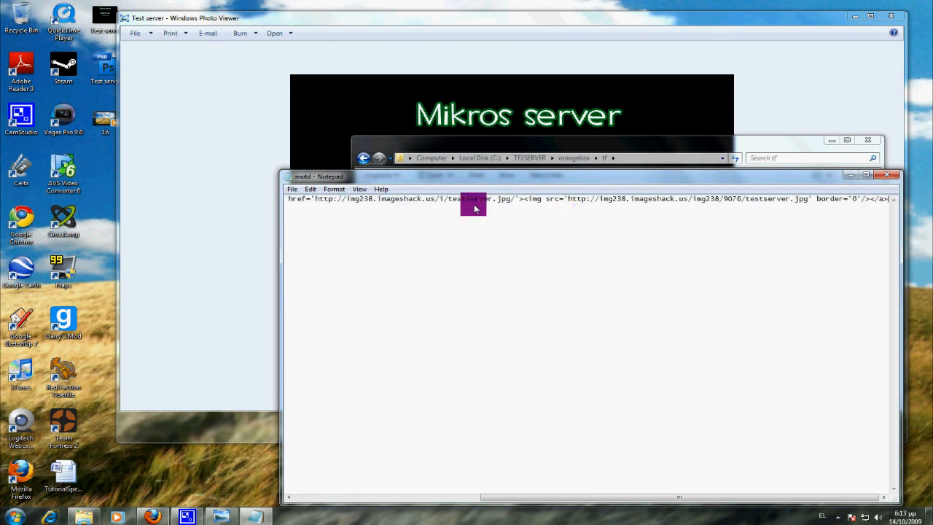
pyautogui.click(291, 189)
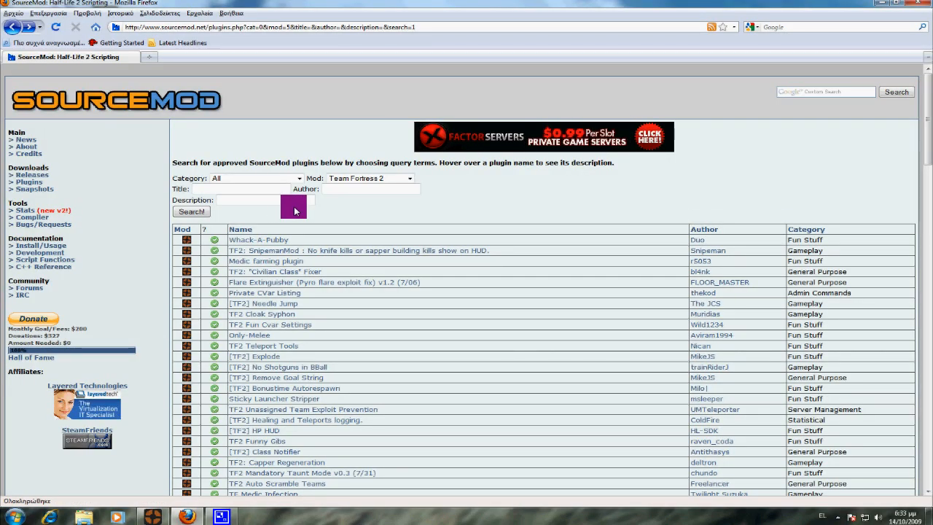
# From the SourceMod listing, save the TF2 Teleport Tools plugin (nanis_TF2teleporter.smx) and locate it in downloads
pyautogui.click(255, 178)
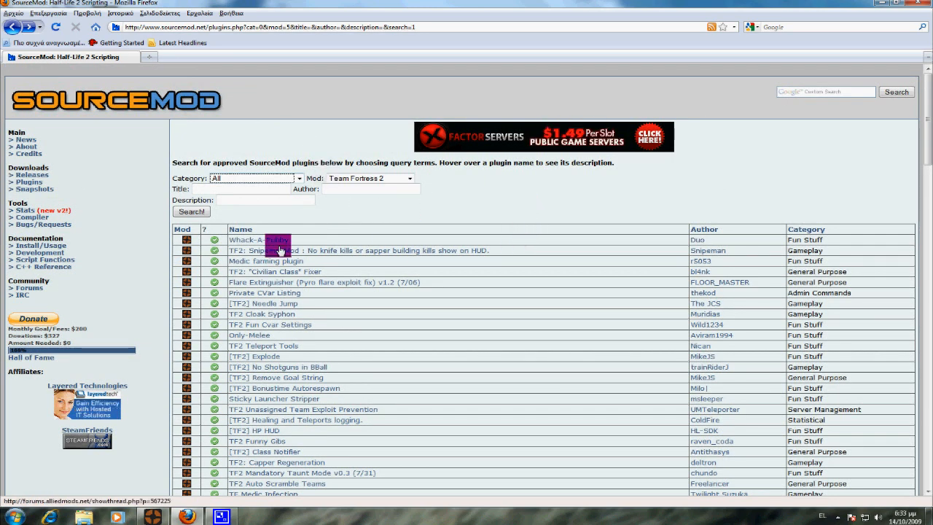
pyautogui.moveTo(365, 244)
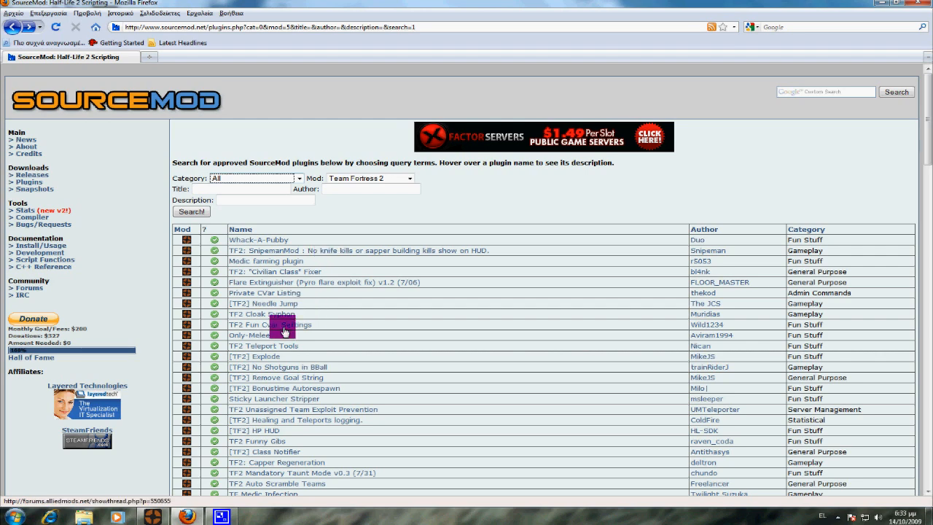
pyautogui.click(262, 345)
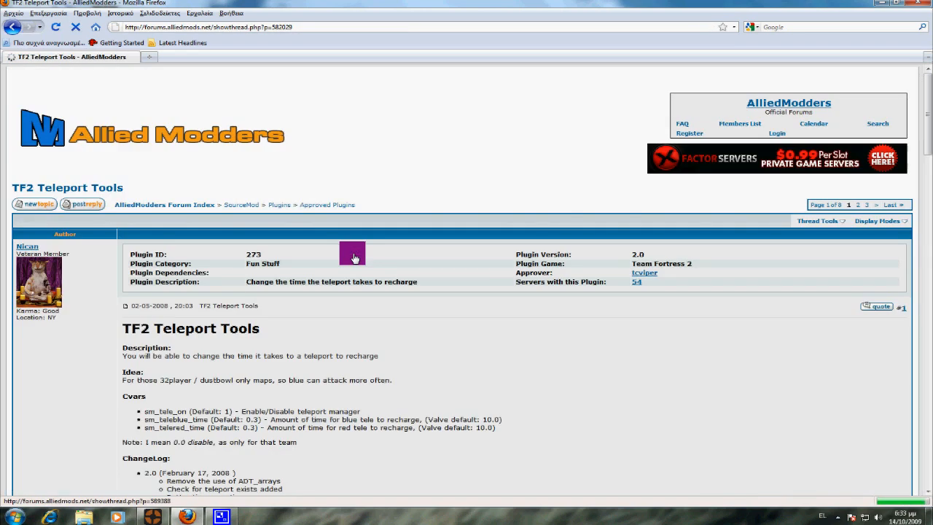
pyautogui.scroll(-3)
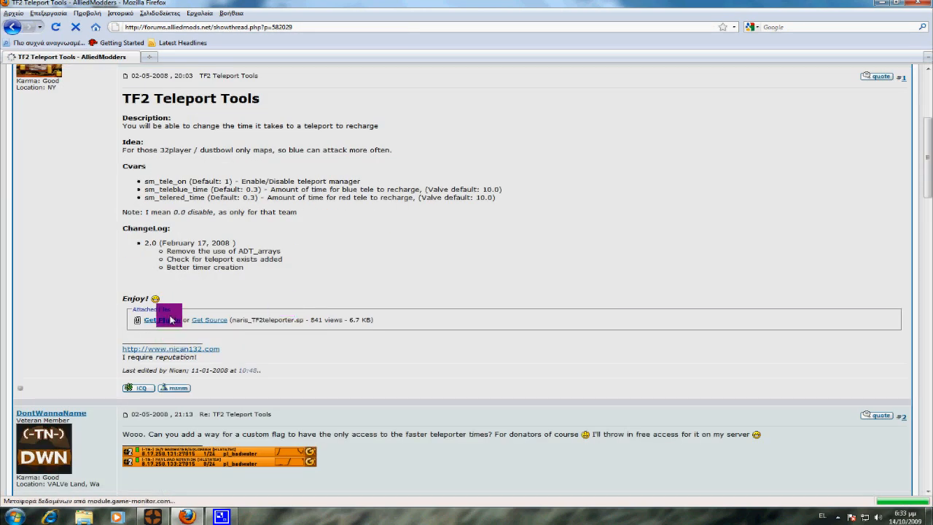
pyautogui.click(162, 319)
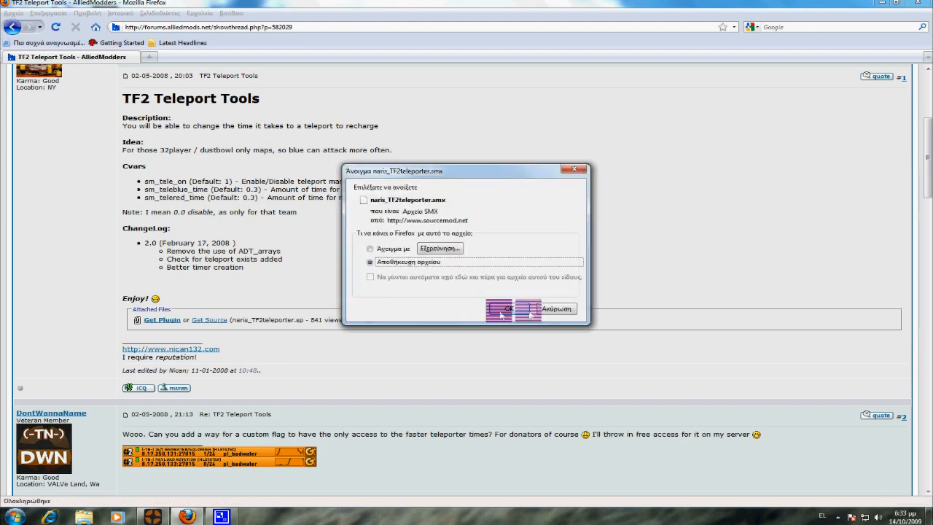
pyautogui.click(509, 309)
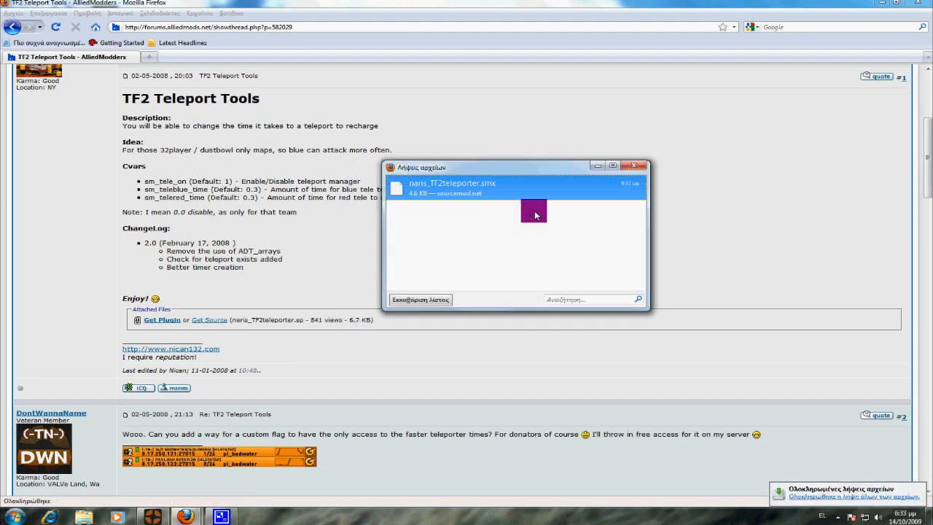
pyautogui.rightClick(539, 204)
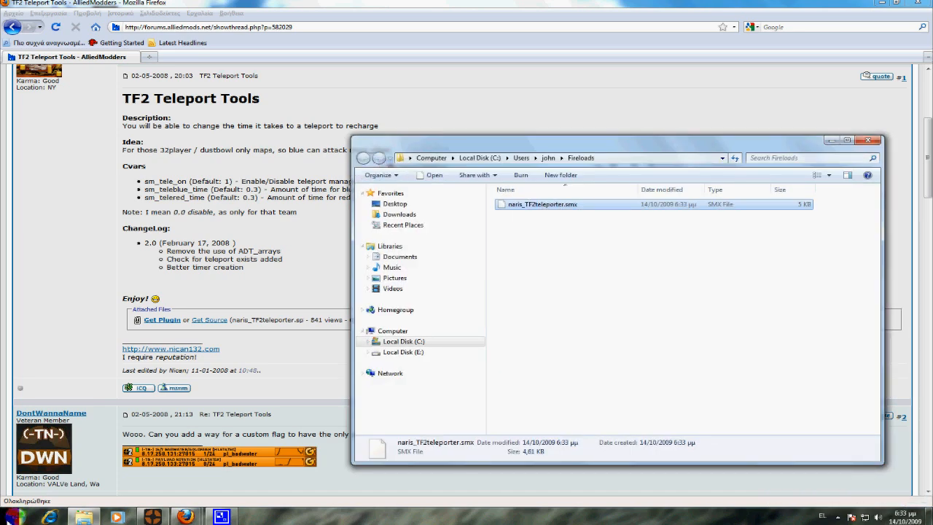
# Browse from Computer into C:\TF2SERVER\orangebox\tf\addons
pyautogui.click(392, 330)
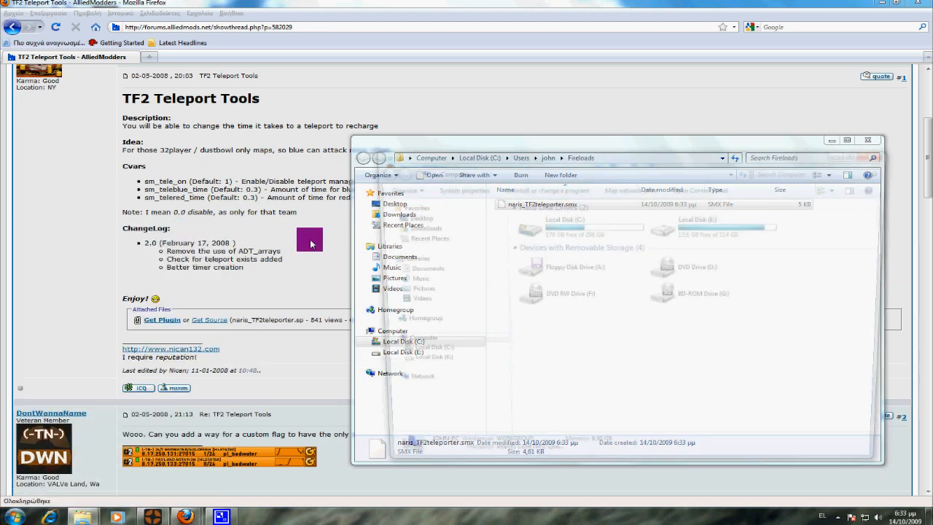
pyautogui.click(402, 341)
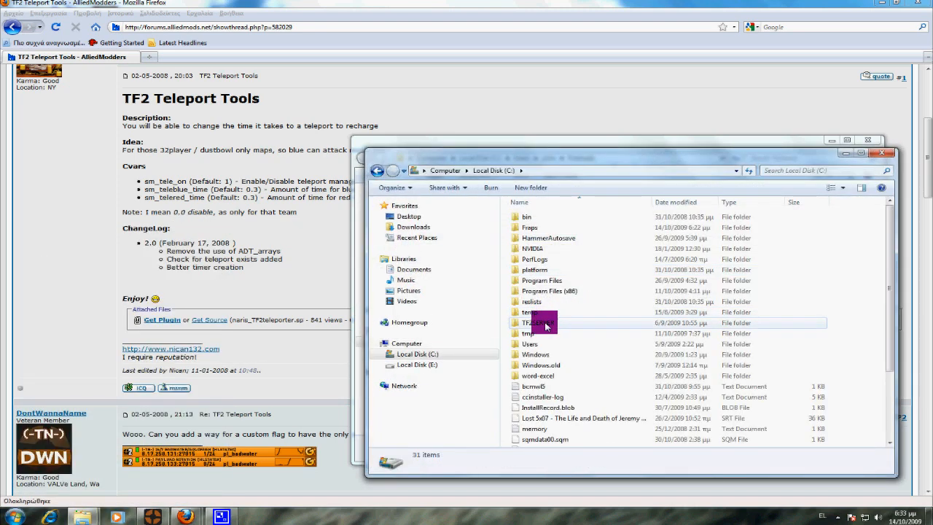
pyautogui.doubleClick(534, 322)
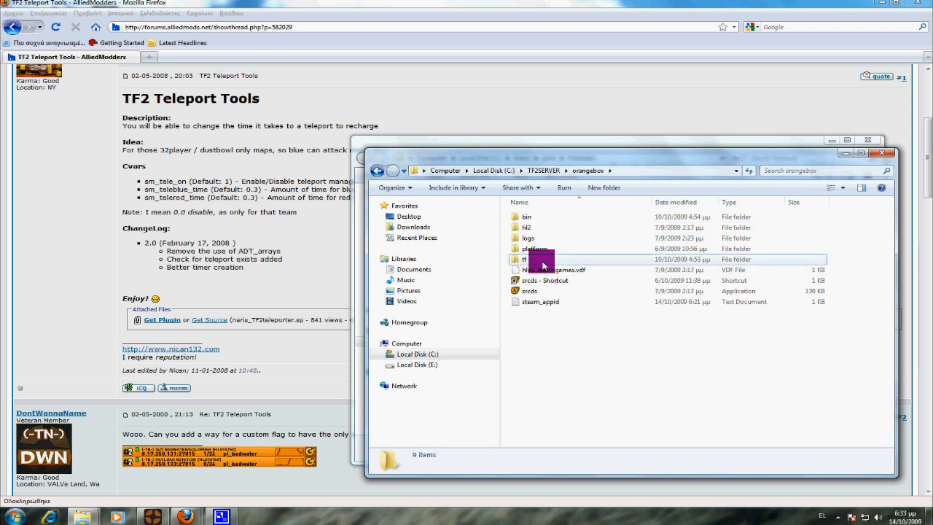
pyautogui.doubleClick(525, 259)
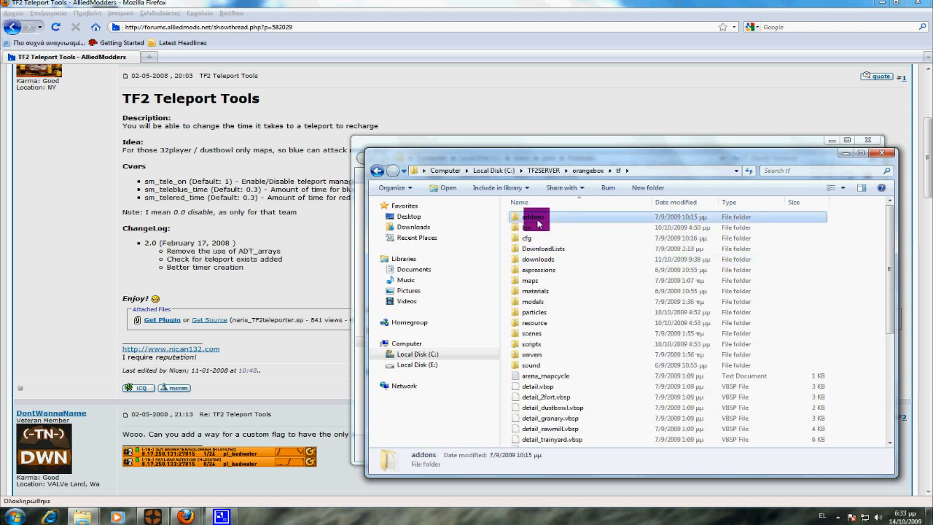
pyautogui.doubleClick(537, 215)
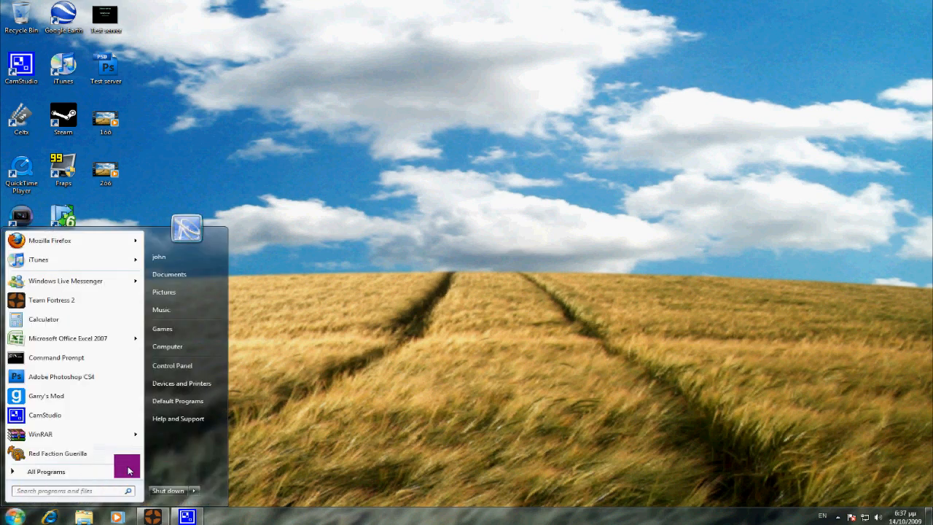
pyautogui.moveTo(75, 484)
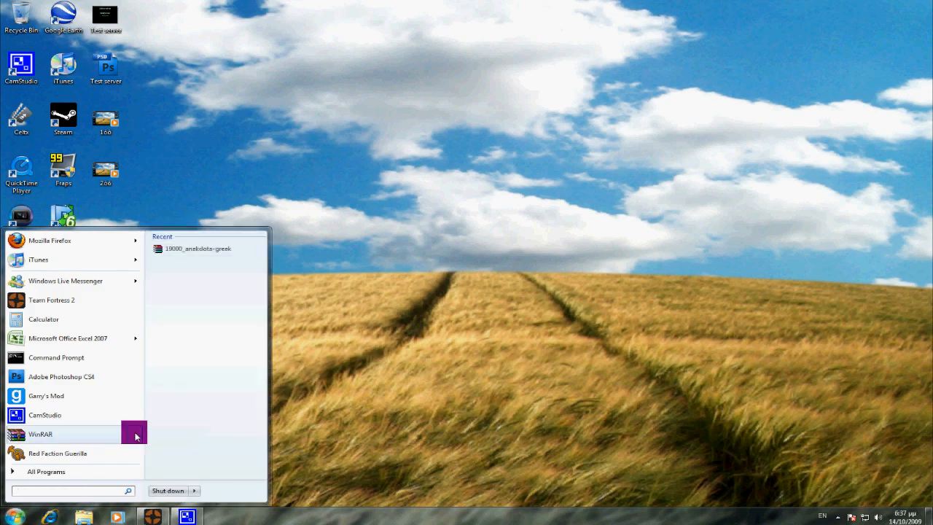
# Launch Command Prompt from the Start menu search
pyautogui.write('c')
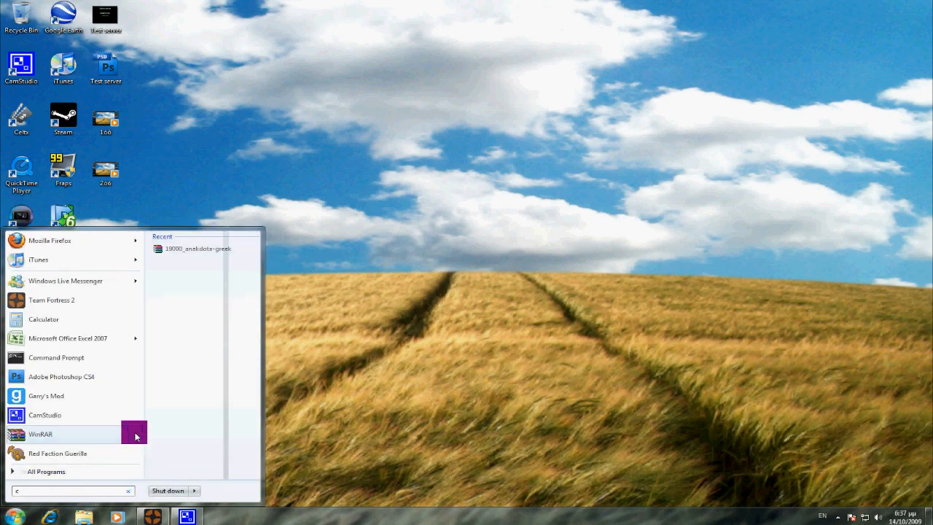
pyautogui.click(55, 357)
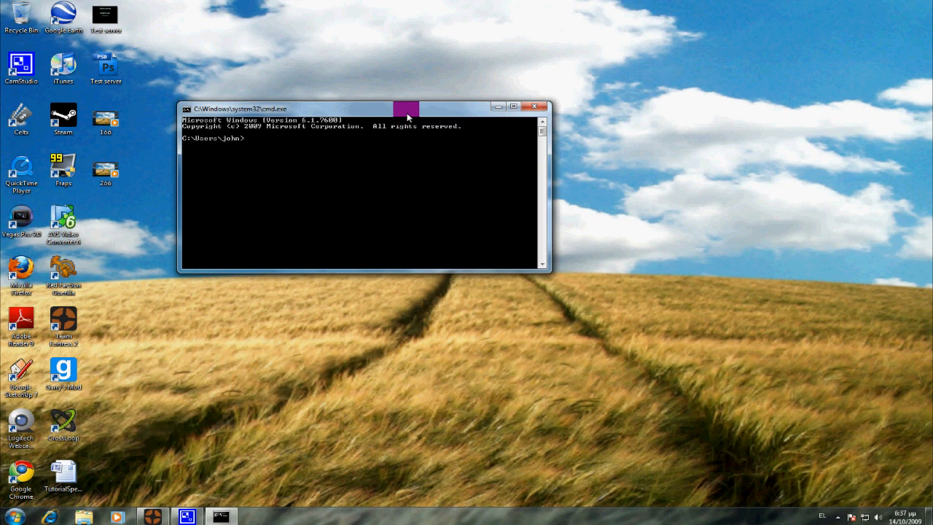
# Change directory to c:\Program Files (x86)\Valve\HLServer
pyautogui.write('cd')
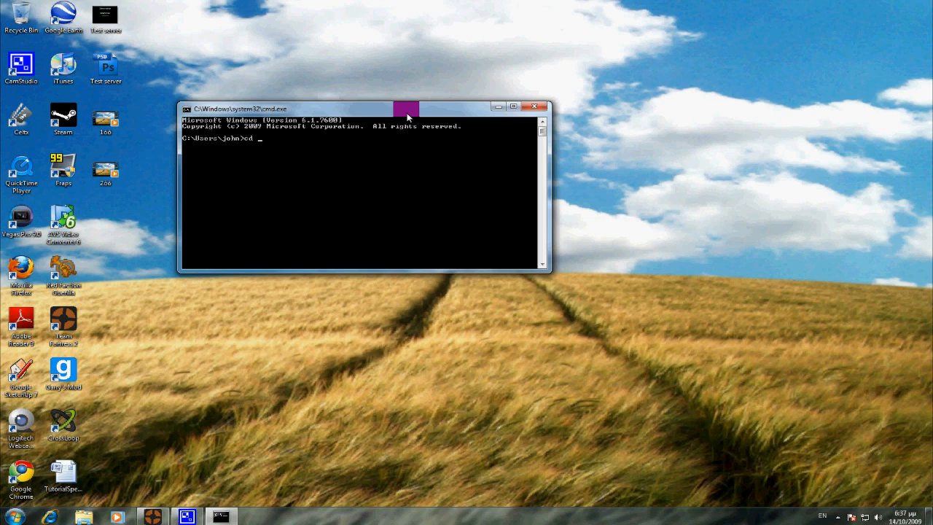
pyautogui.write('c:')
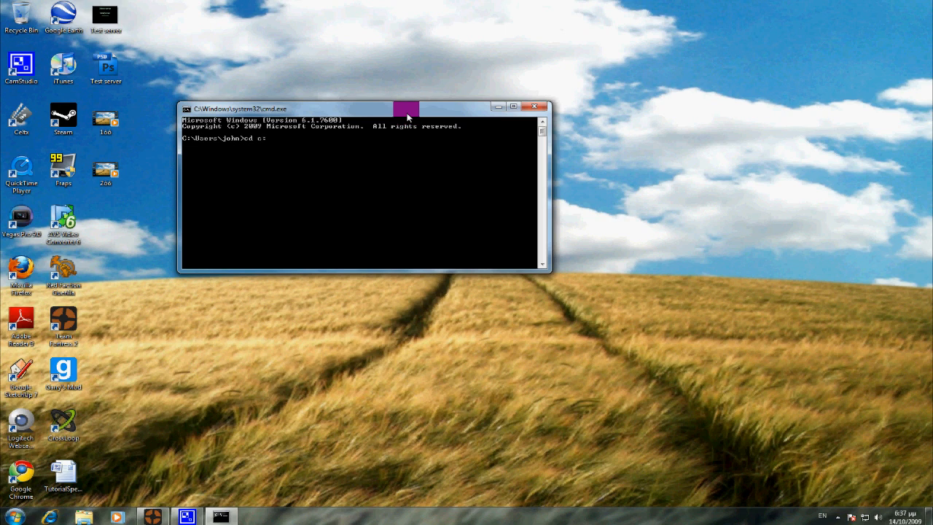
pyautogui.write('\\program file')
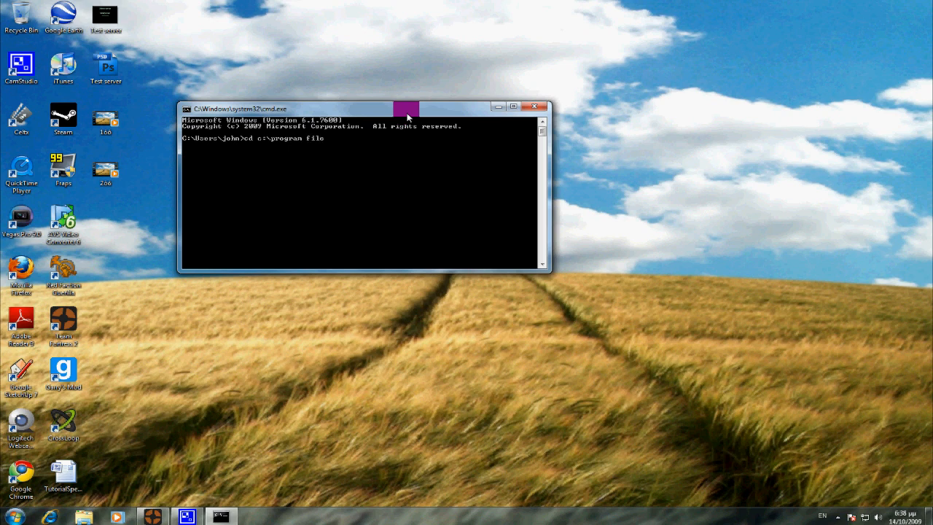
pyautogui.write('s (x')
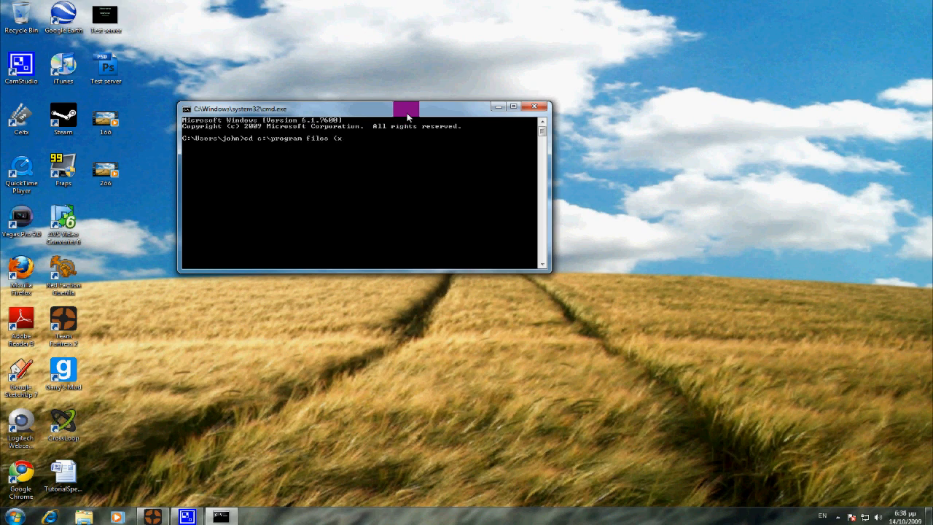
pyautogui.write('86)')
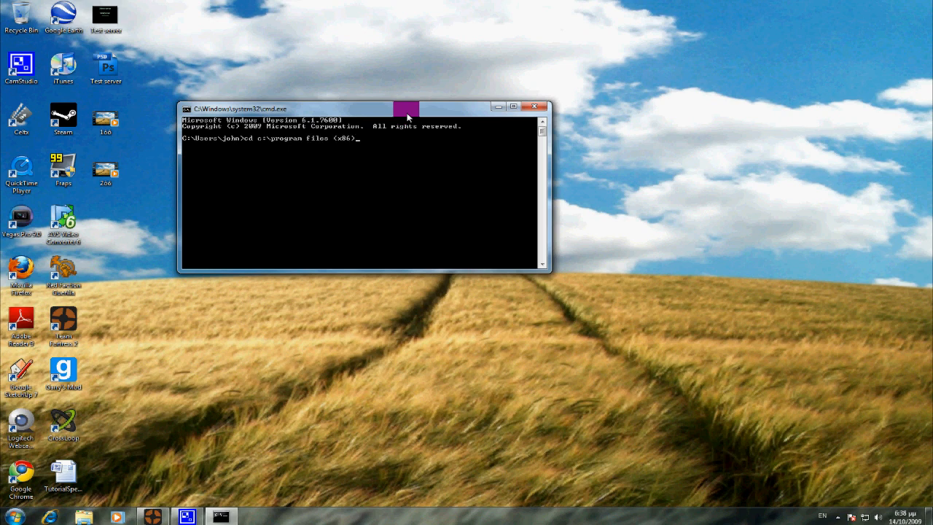
pyautogui.write('\\valve\\hg')
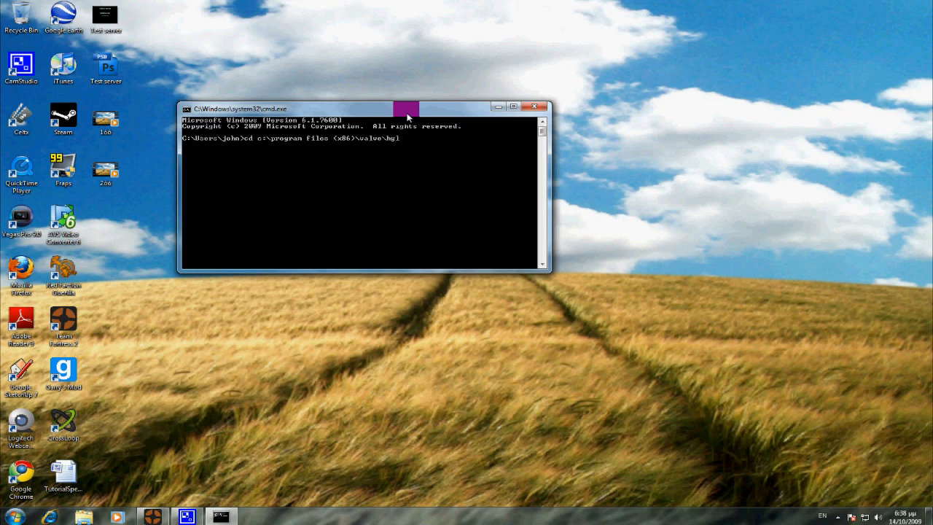
pyautogui.write('lserver')
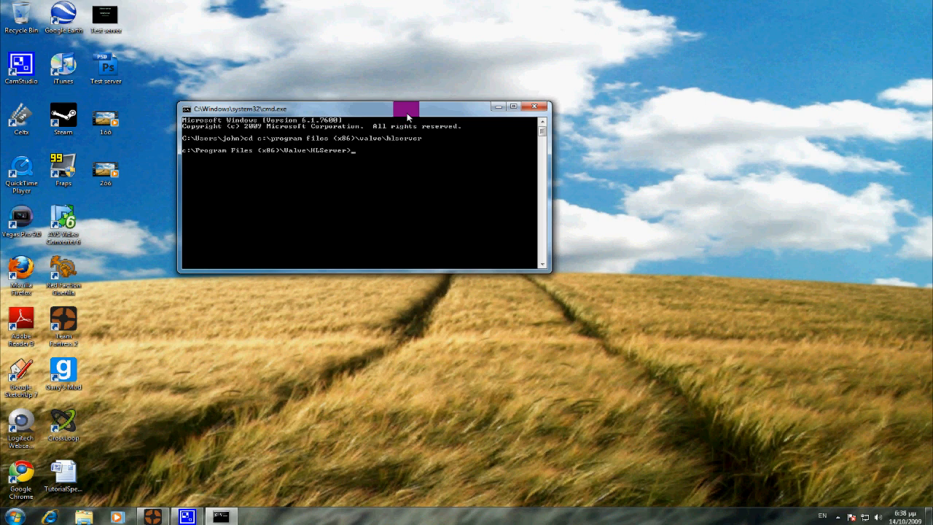
# Run HldsUpdateTool.exe -command update -game tf -dir c:\tf... to update the server
pyautogui.write('H:')
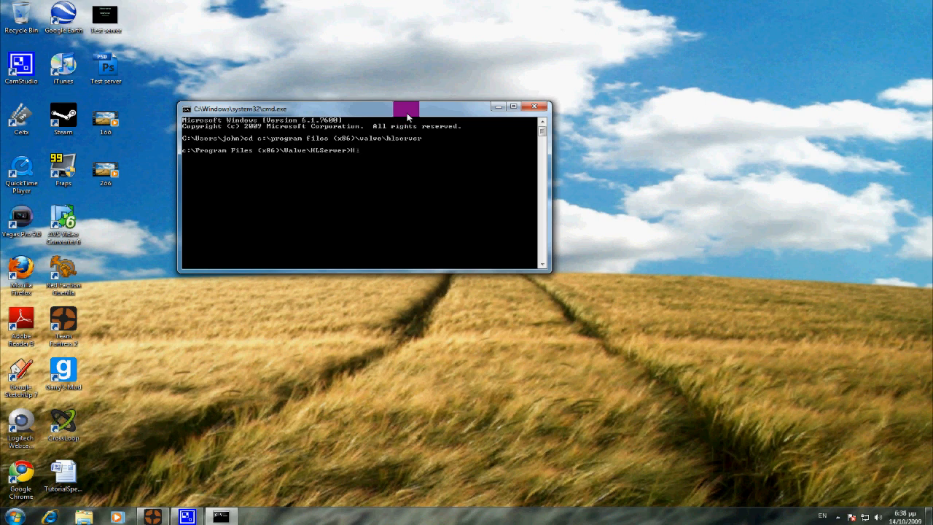
pyautogui.write('HldsUpdatetool')
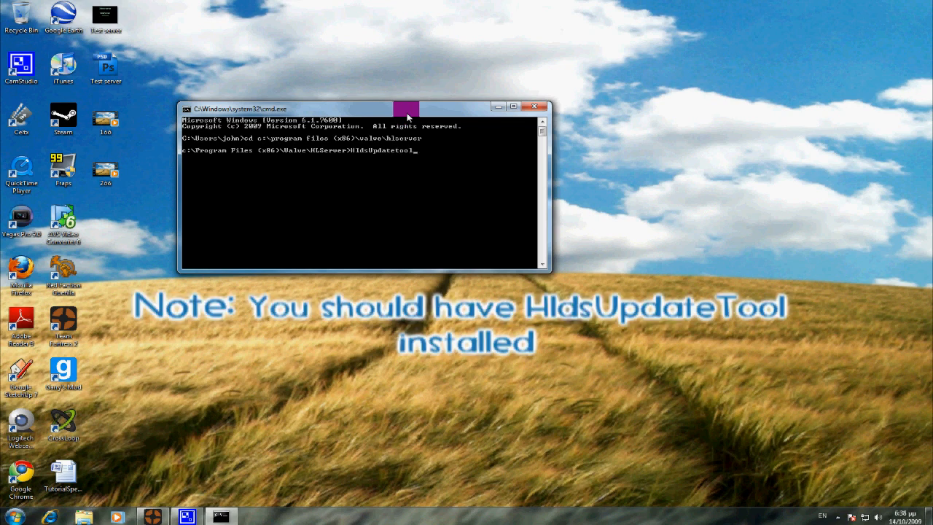
pyautogui.write('.exe')
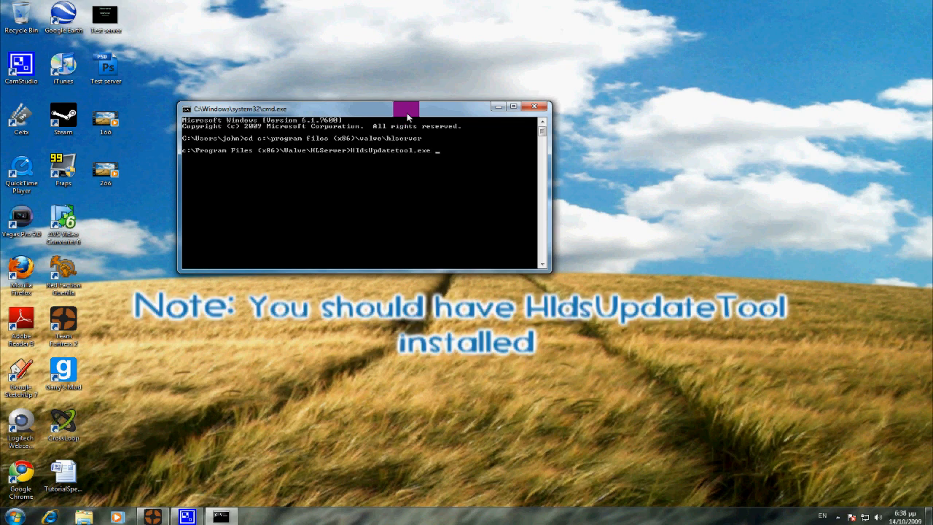
pyautogui.write('-coa')
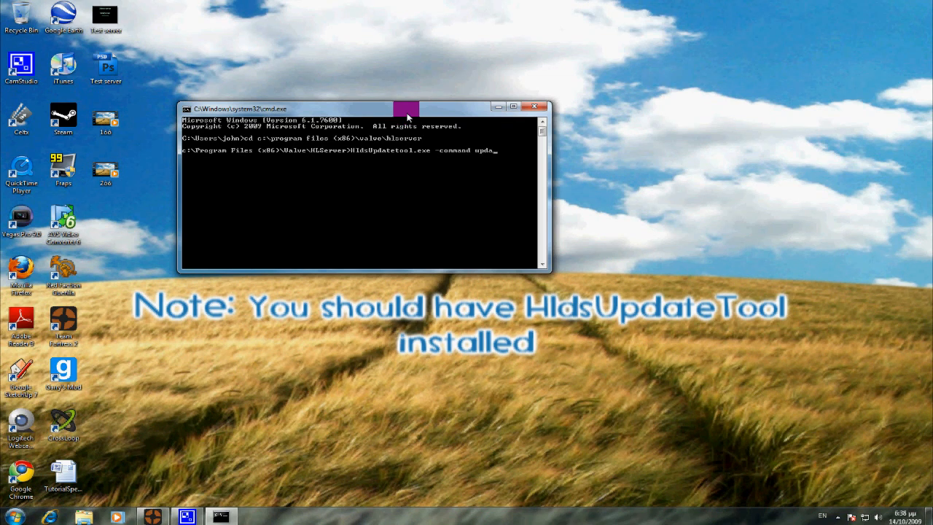
pyautogui.write('-game t')
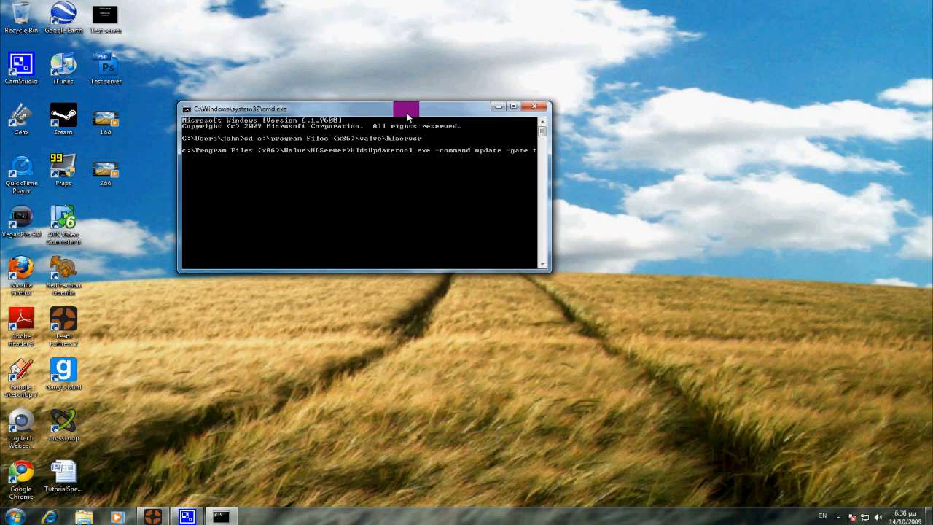
pyautogui.write('f -dit')
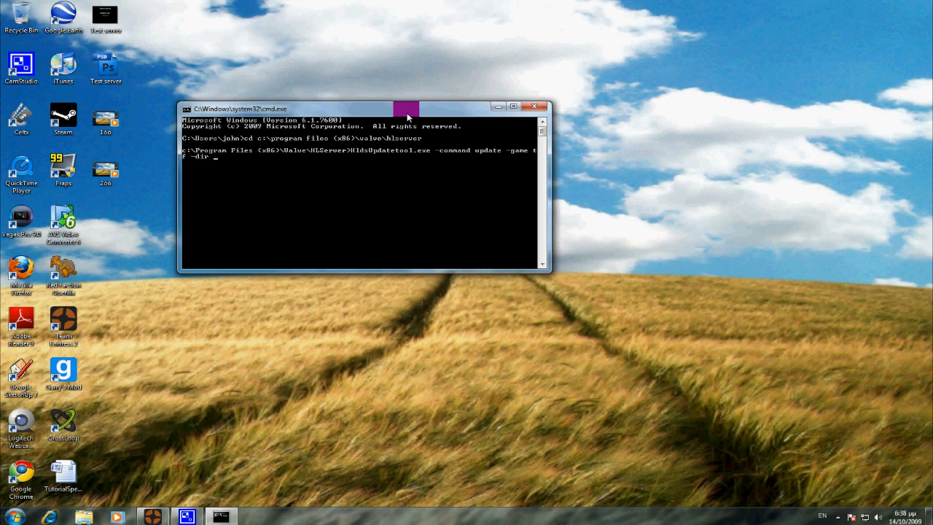
pyautogui.write('c:\\tf')
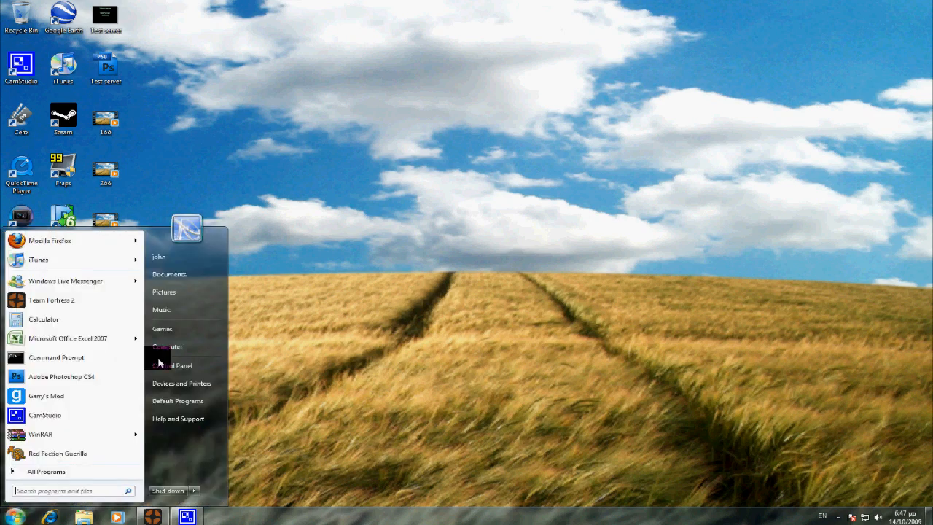
# Browse to C:\TF2SERVER\orangebox\tf\cfg and open server.cfg in Notepad
pyautogui.click(166, 347)
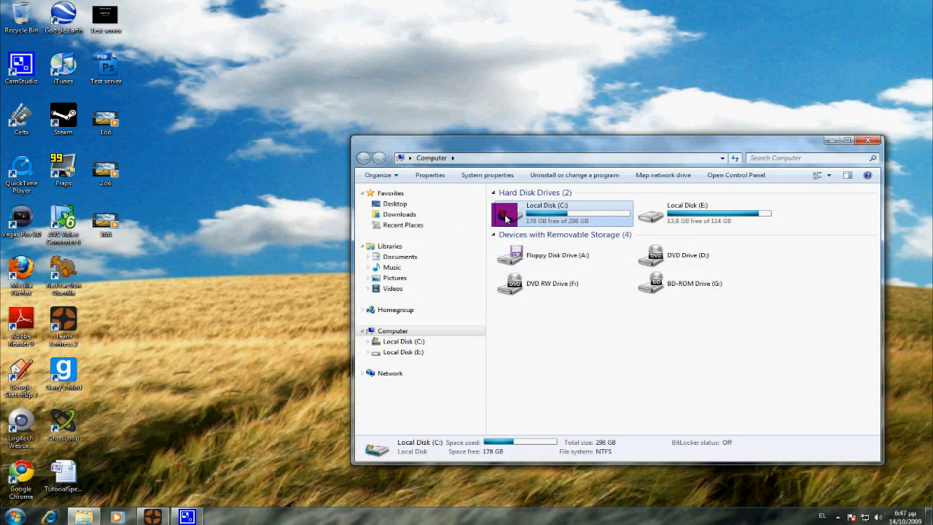
pyautogui.doubleClick(504, 213)
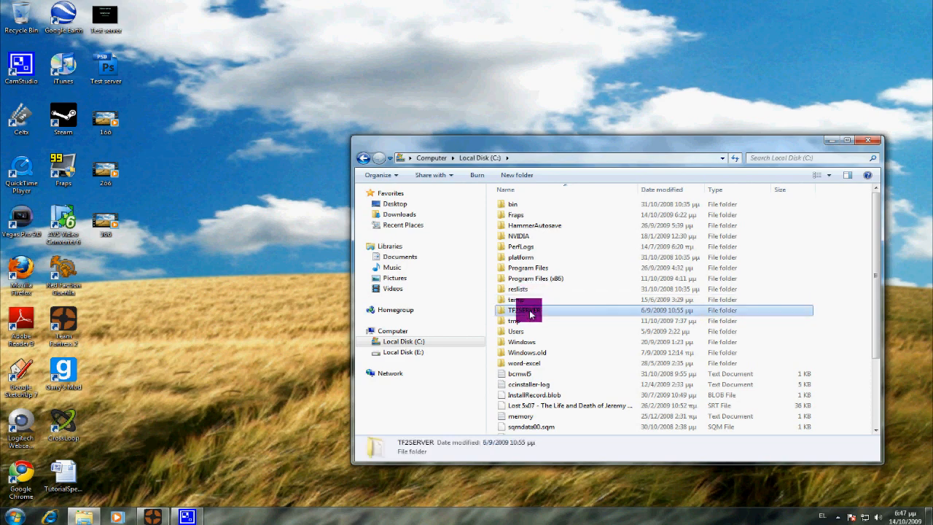
pyautogui.doubleClick(519, 309)
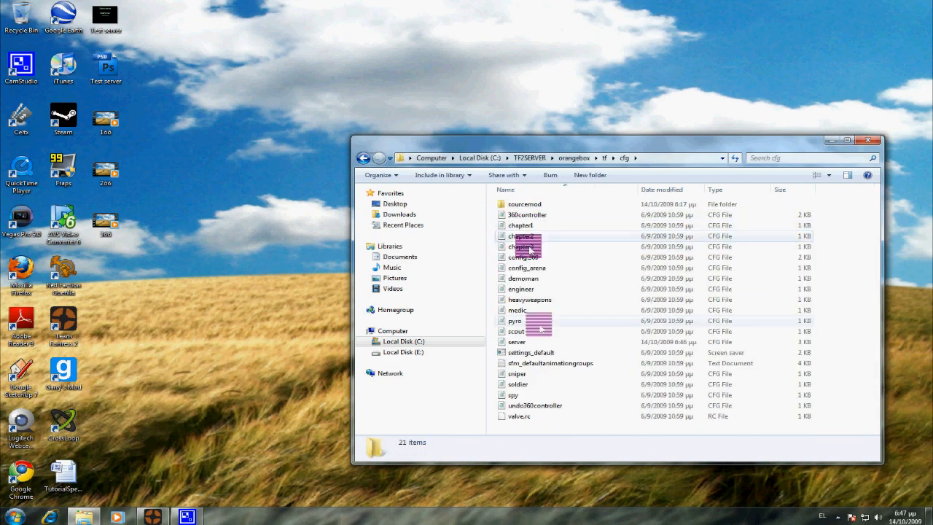
pyautogui.doubleClick(516, 341)
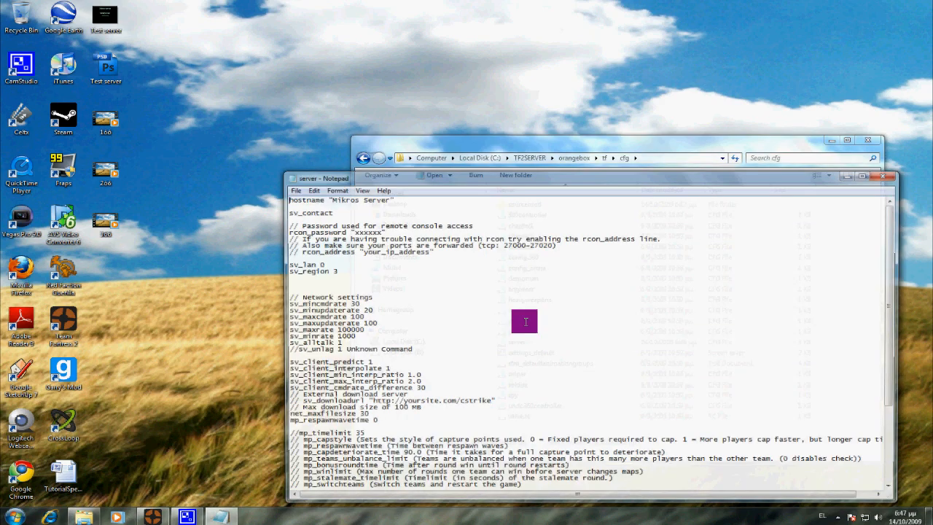
# Add the line sv_pure 2 at the bottom of server.cfg
pyautogui.scroll(-3)
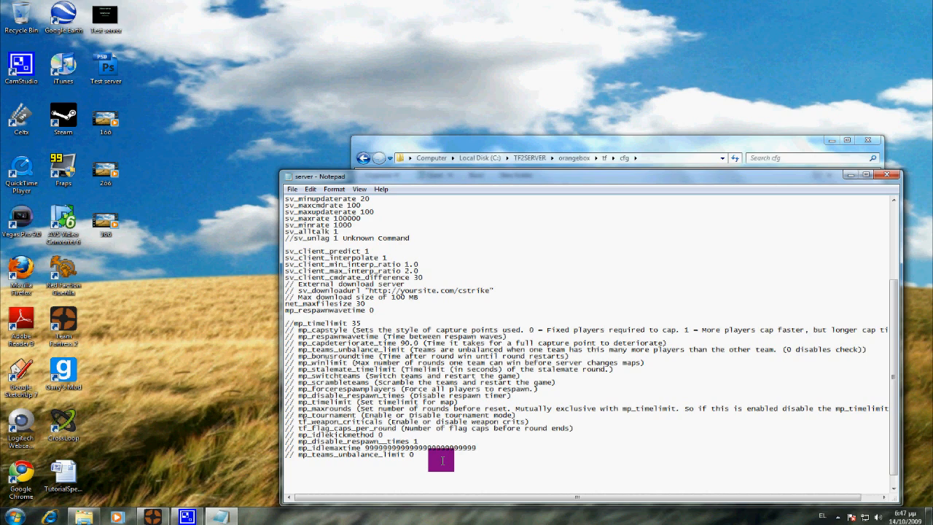
pyautogui.write('sv_p')
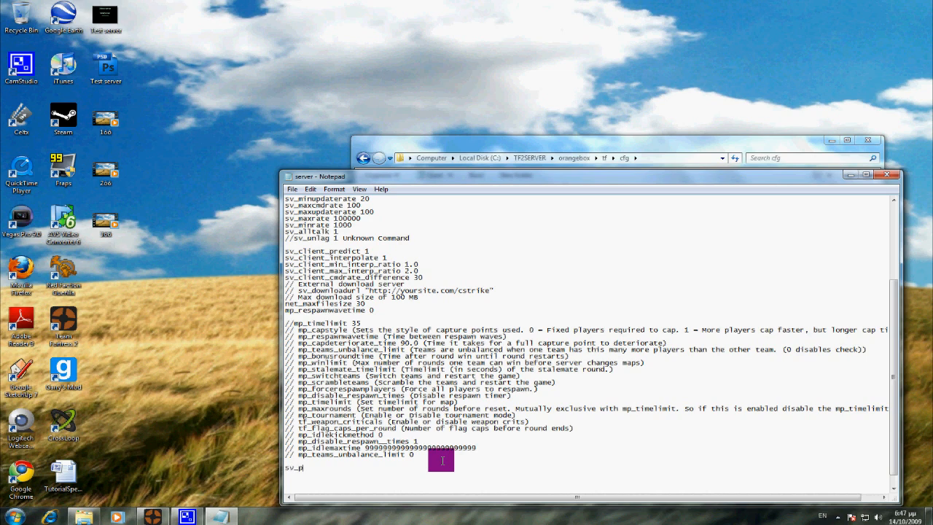
pyautogui.write('ure')
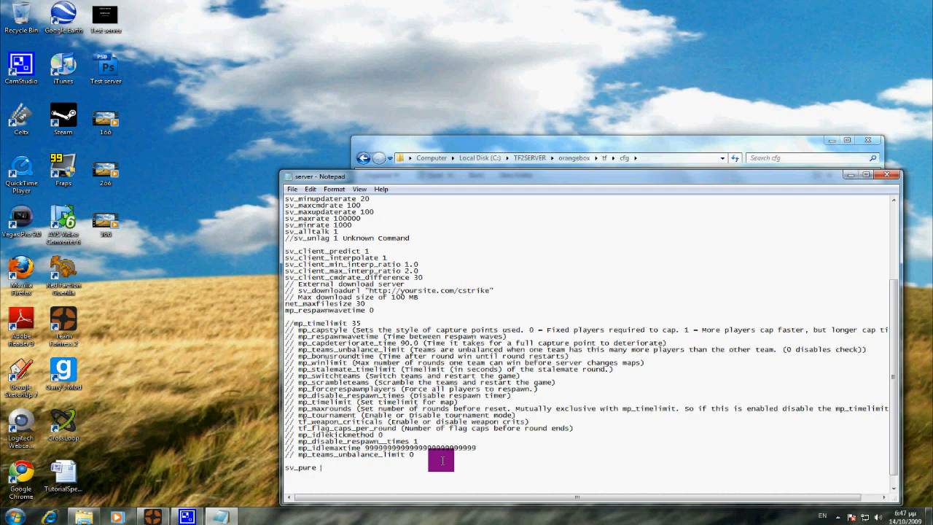
pyautogui.write('2')
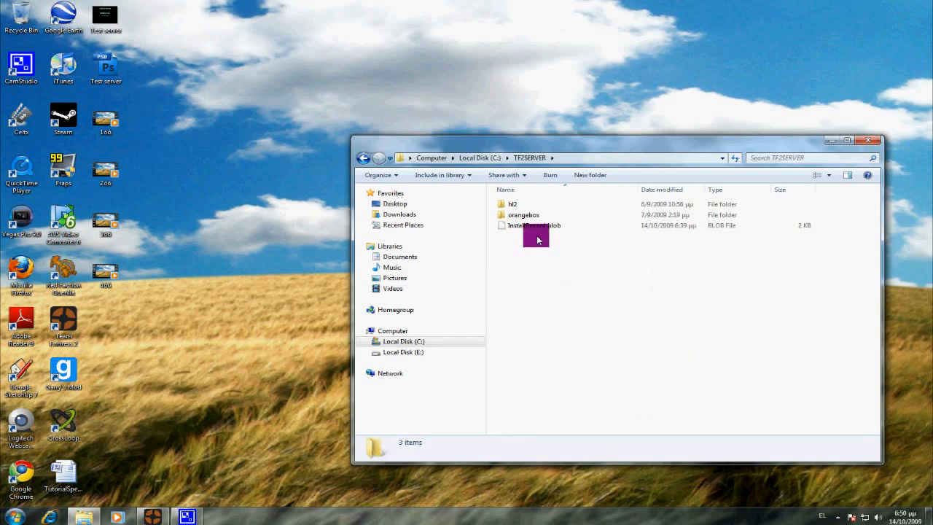
# Inside orangebox, show the srcds shortcut's Properties with its target path
pyautogui.doubleClick(524, 214)
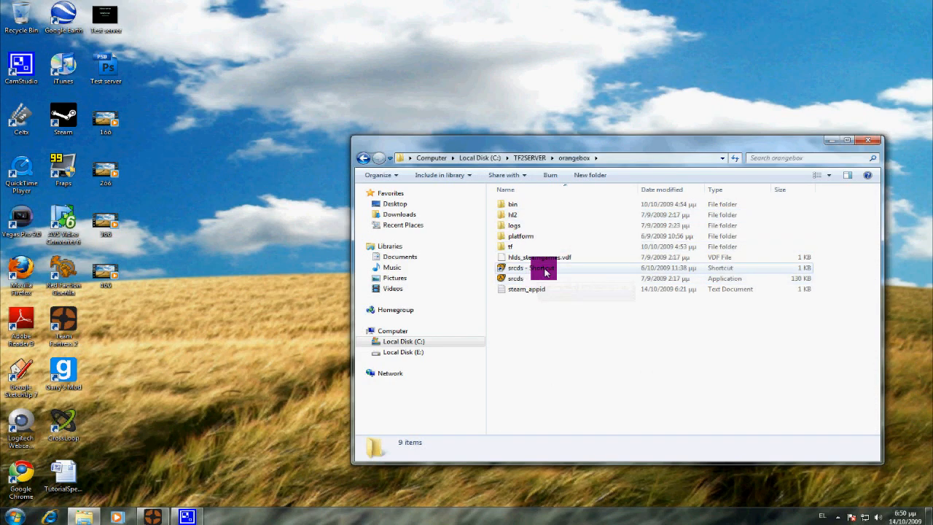
pyautogui.rightClick(518, 268)
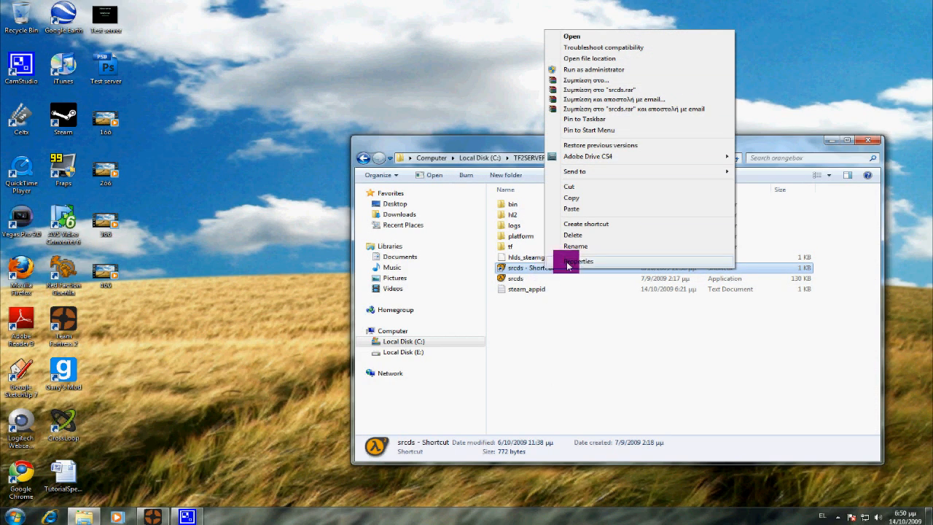
pyautogui.click(583, 261)
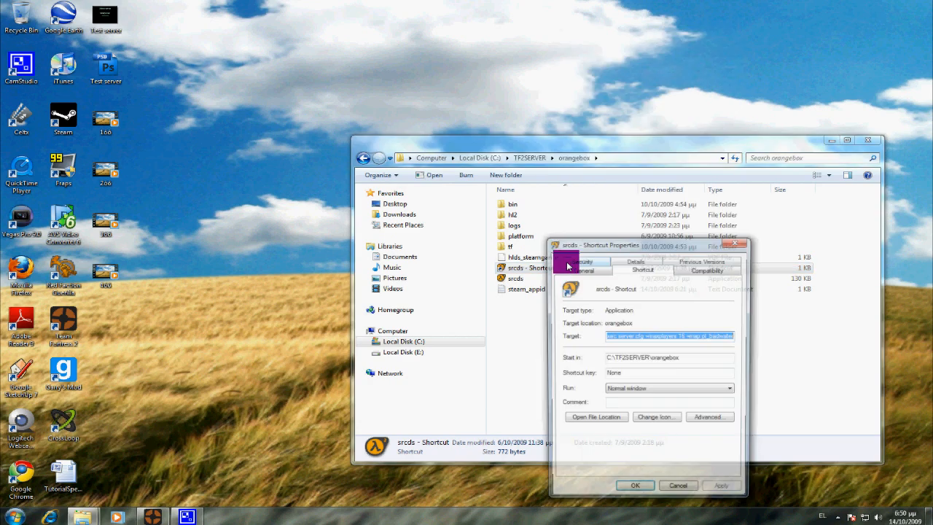